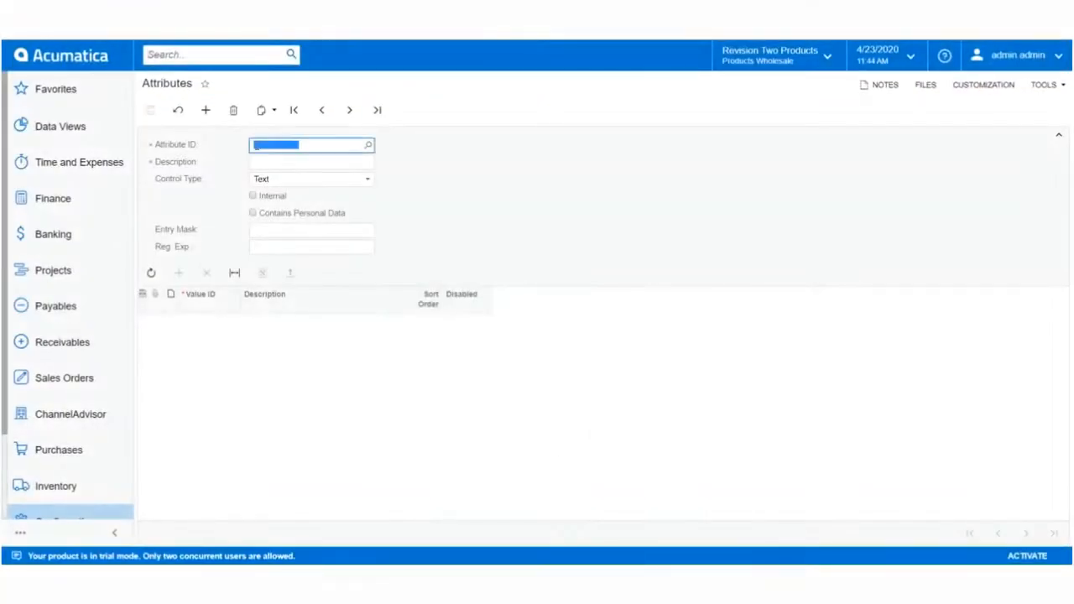
Enter attribute ID TOPIMAGE with description Top Image as a Text attribute
{"action": "type", "text": "TOPIMA"}
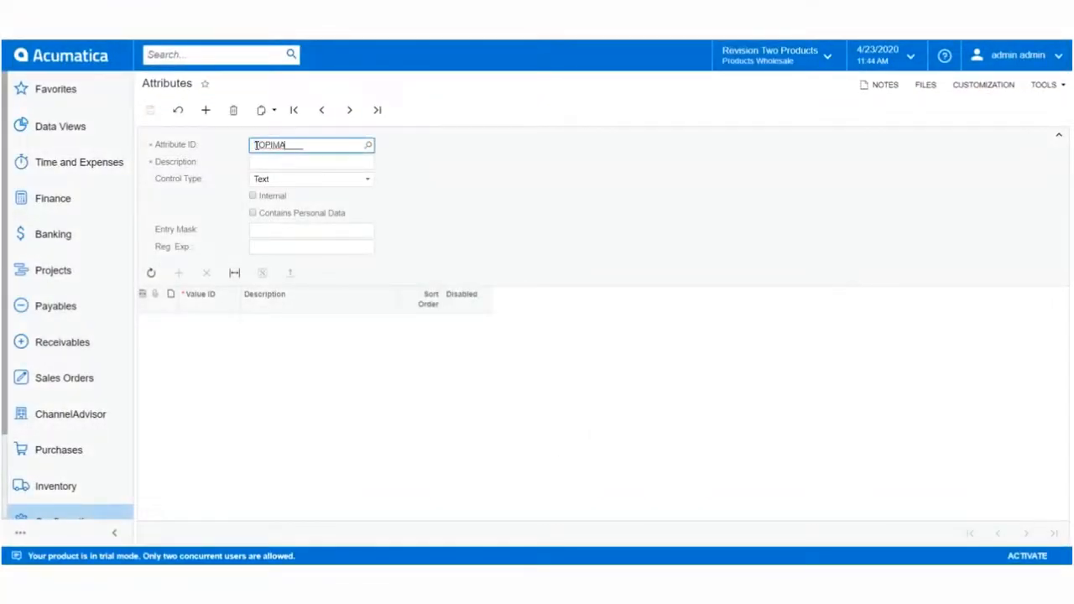
{"action": "type", "text": "os"}
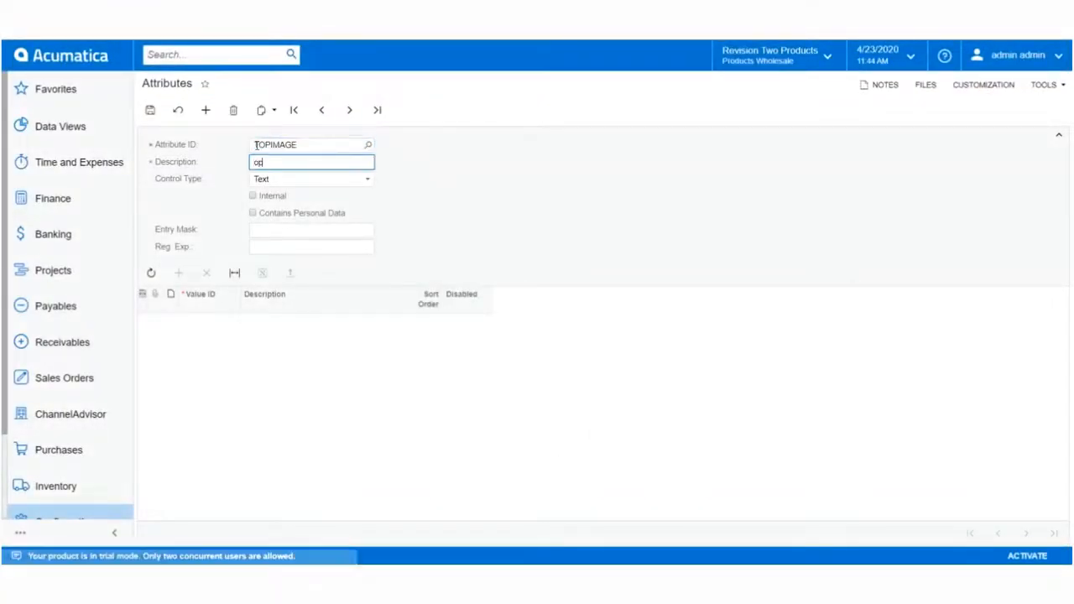
{"action": "type", "text": "Top I"}
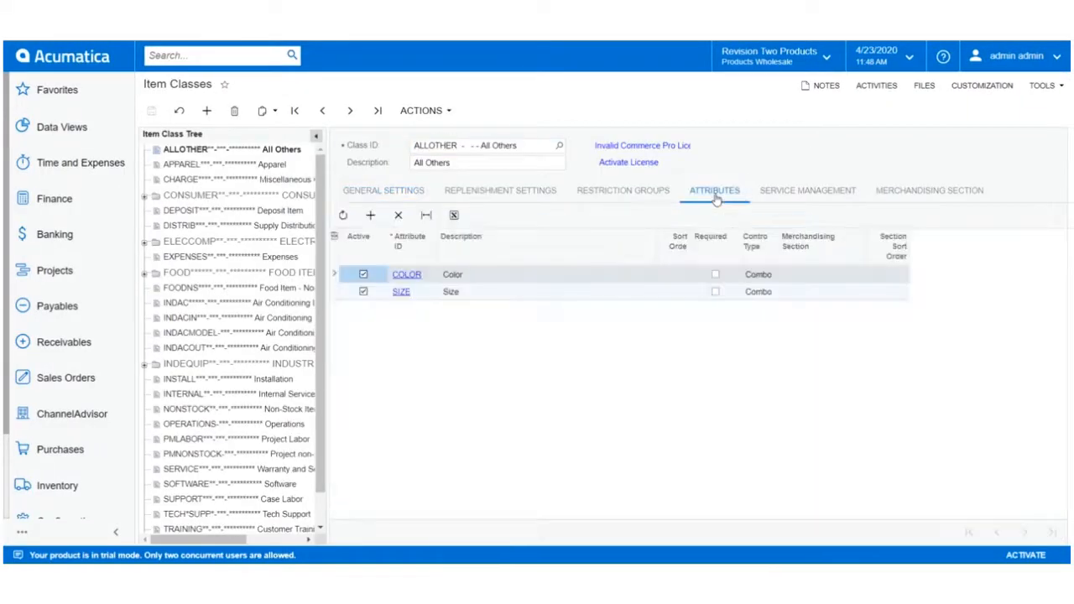
Add a TOPIMAGE row to the All Others item class attributes and save it
{"action": "left_click", "coordinate": [370, 215]}
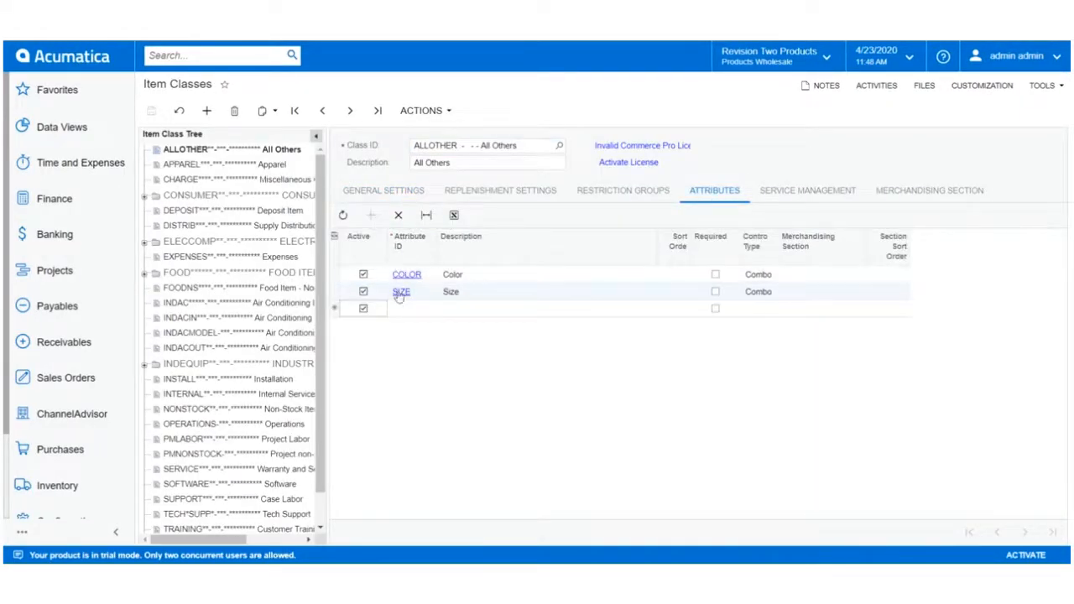
{"action": "type", "text": "TOPIMA"}
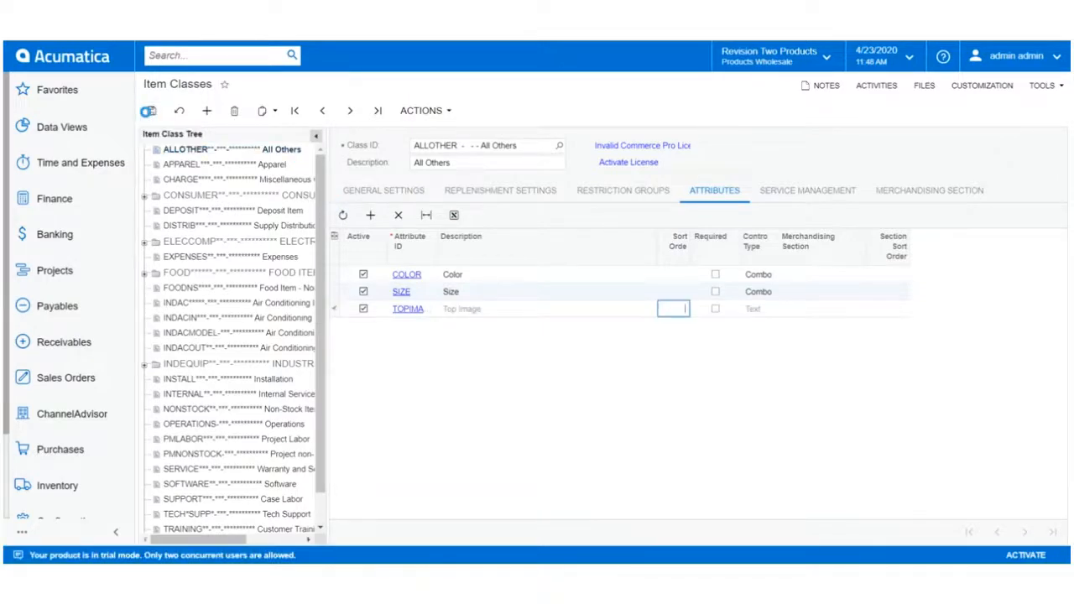
{"action": "left_click", "coordinate": [149, 111]}
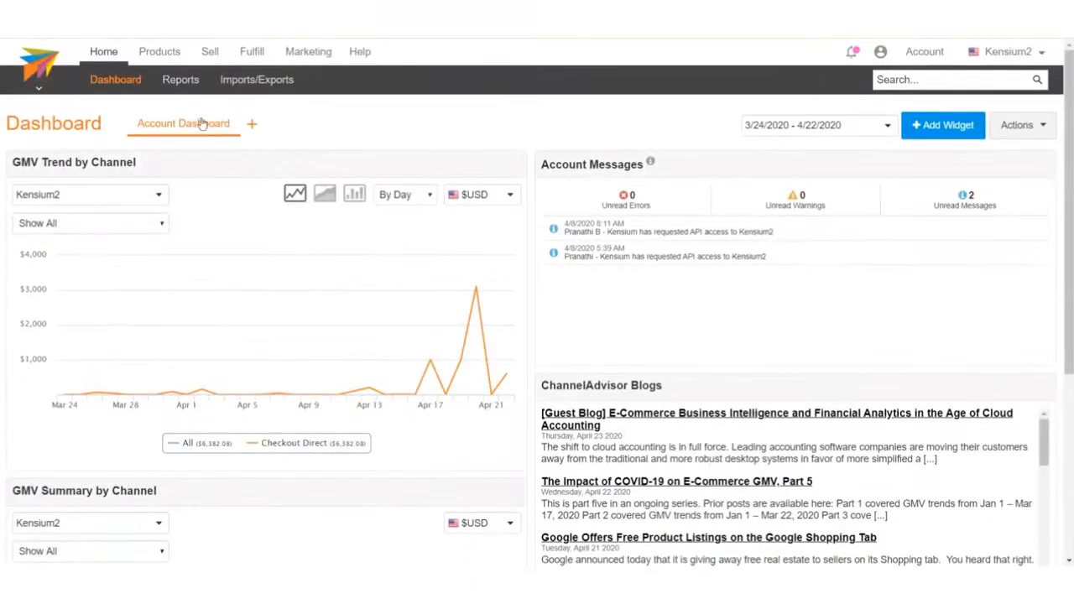
Go to Products > Image Settings and start a new image placement
{"action": "left_click", "coordinate": [157, 51]}
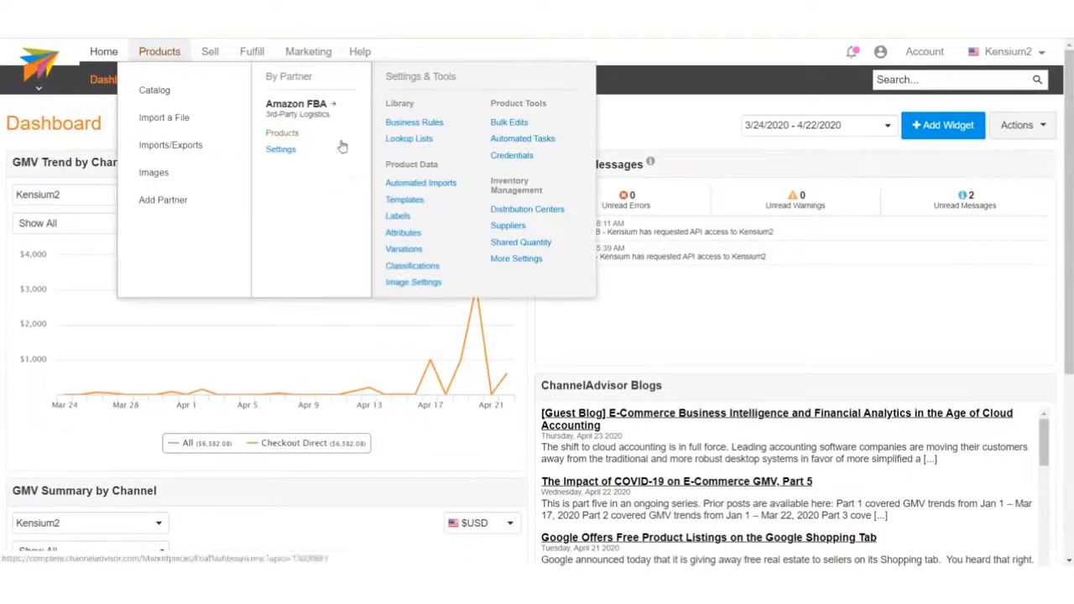
{"action": "mouse_move", "coordinate": [411, 265]}
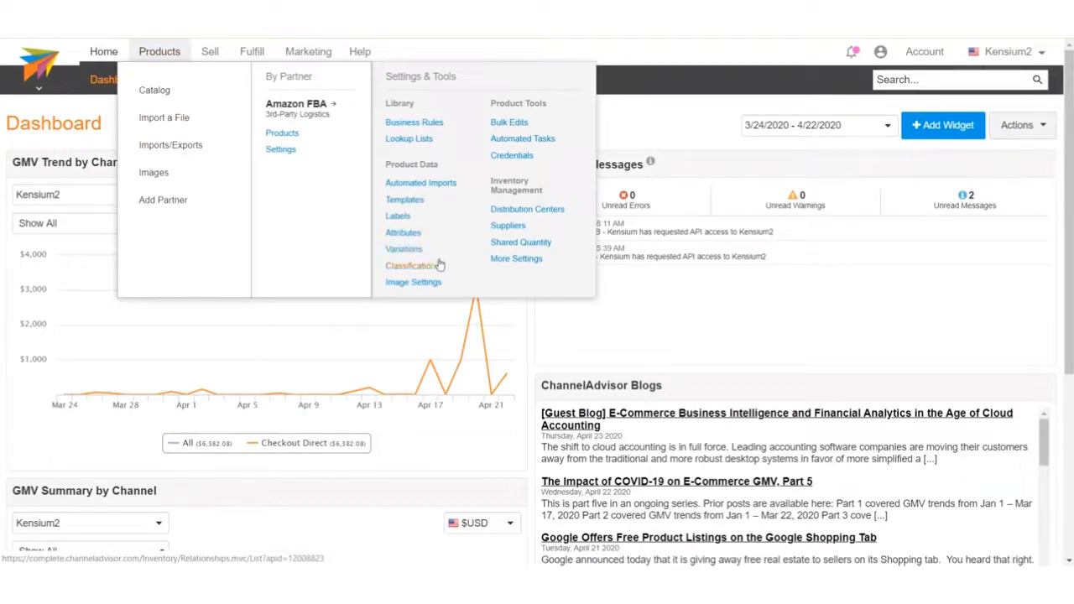
{"action": "left_click", "coordinate": [412, 282]}
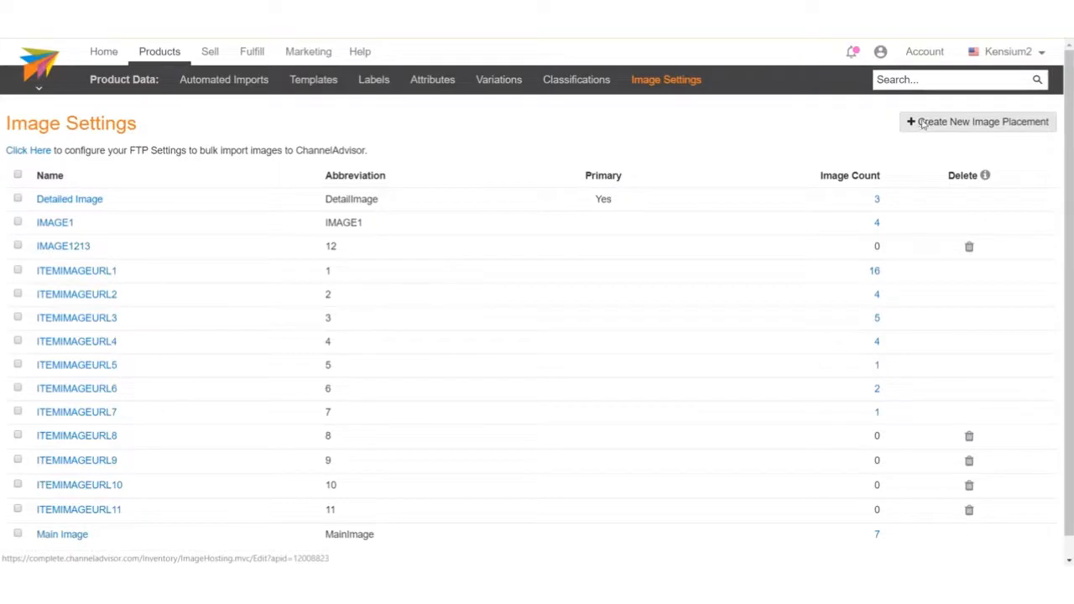
{"action": "left_click", "coordinate": [976, 121]}
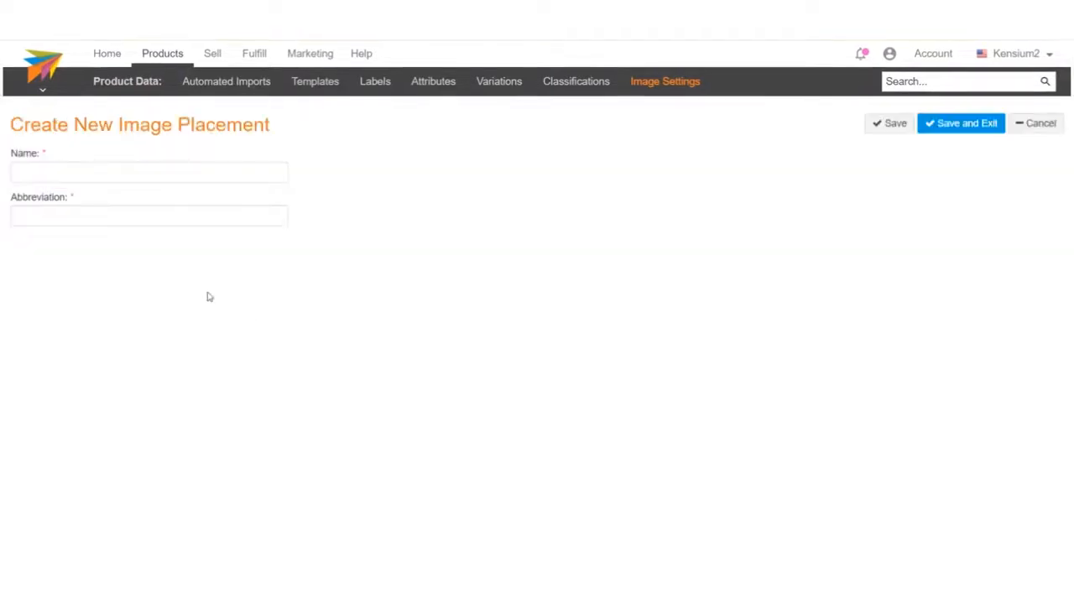
Create the image placement named TOPIMAGE with abbreviation TOPIMG and save it
{"action": "type", "text": "TOPIMAG"}
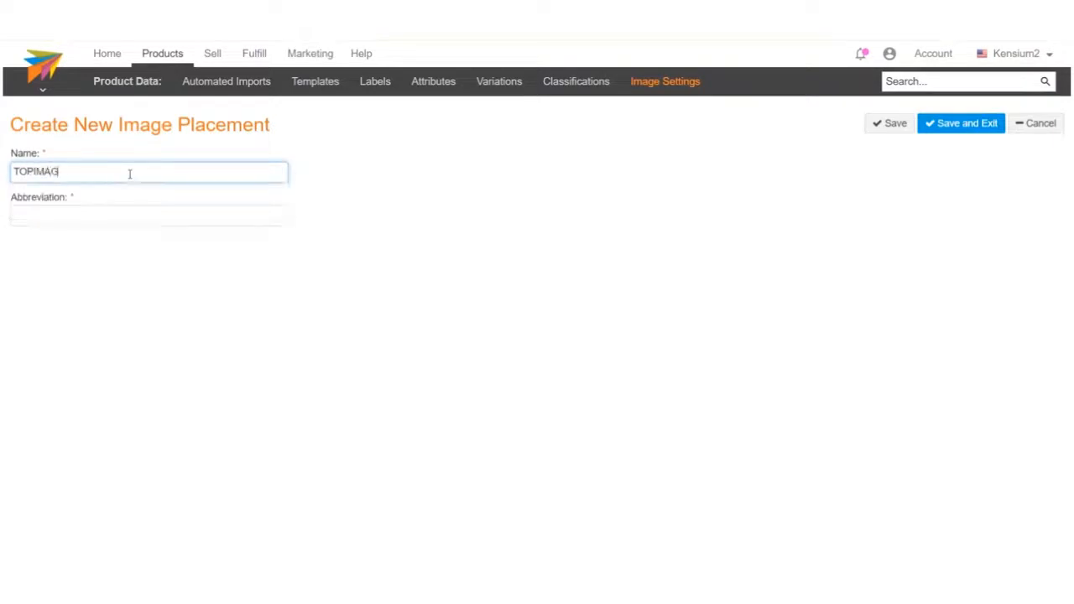
{"action": "type", "text": "TOPIMG"}
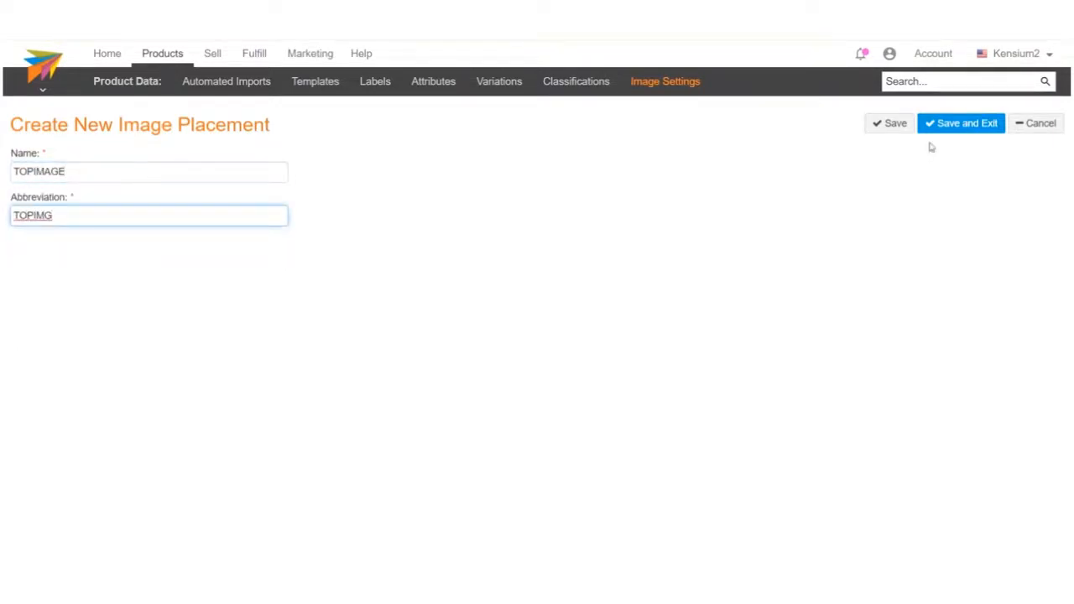
{"action": "left_click", "coordinate": [960, 122]}
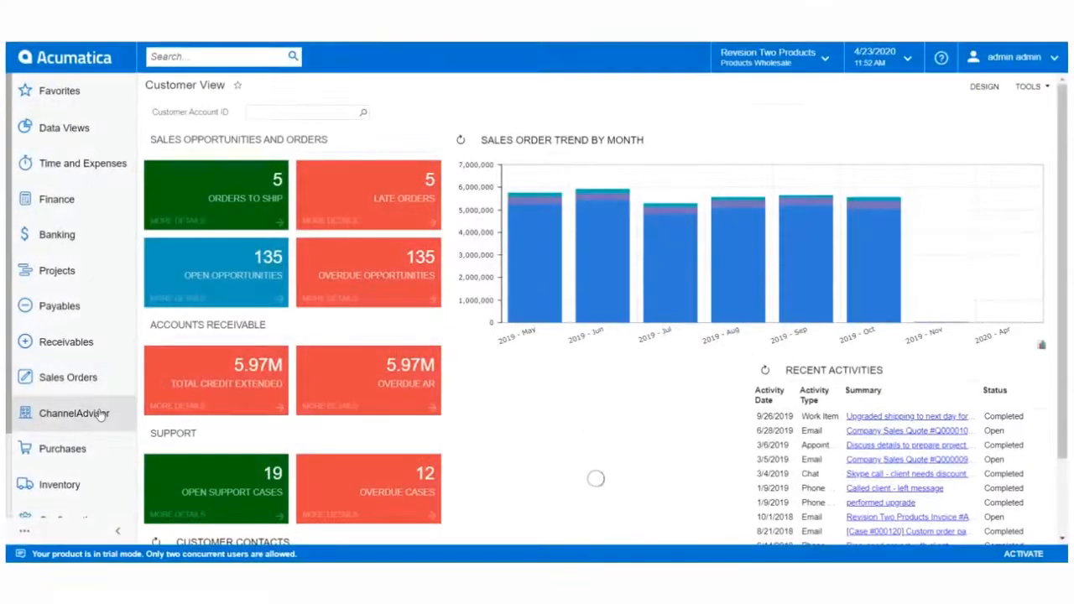
Bring up Acumatica's ChannelAdvisor Image Placements Setup screen
{"action": "left_click", "coordinate": [74, 413]}
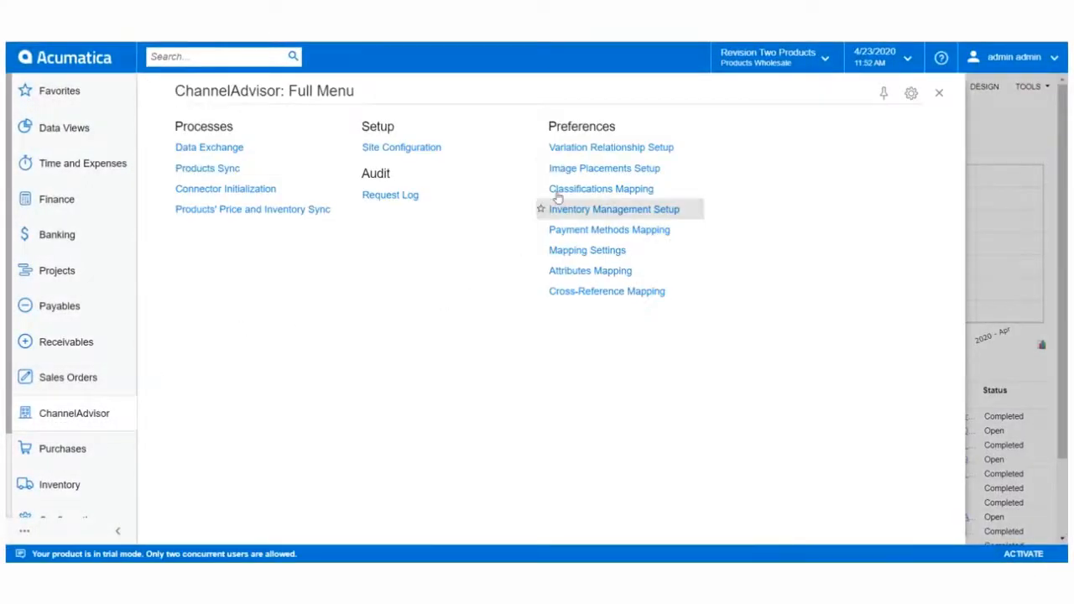
{"action": "left_click", "coordinate": [604, 168]}
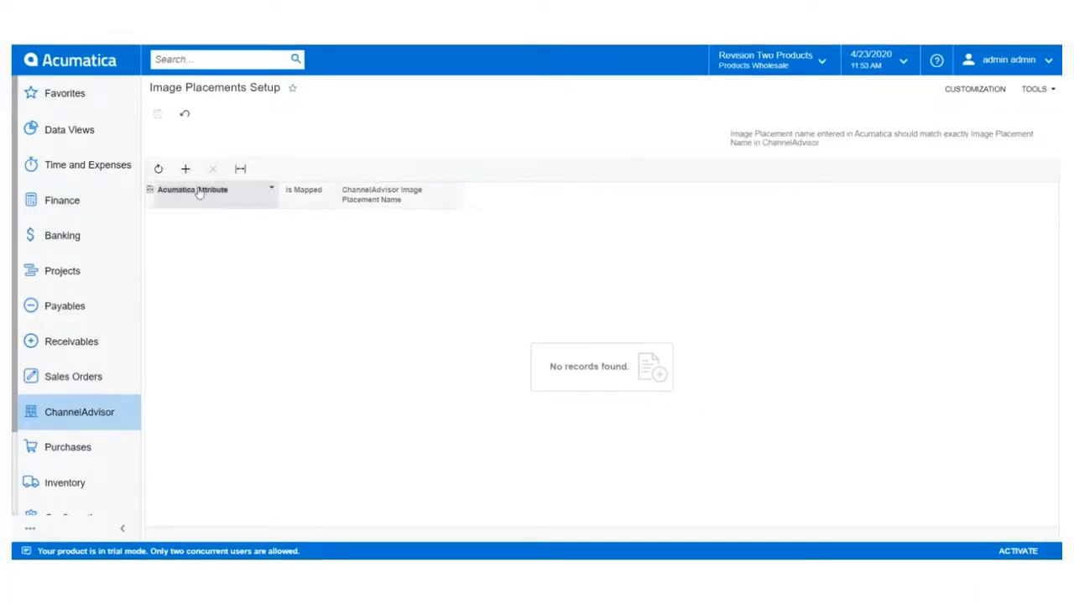
Map Acumatica attribute TOPIMAGE to ChannelAdvisor placement name TOPIMAGE and save
{"action": "left_click", "coordinate": [185, 167]}
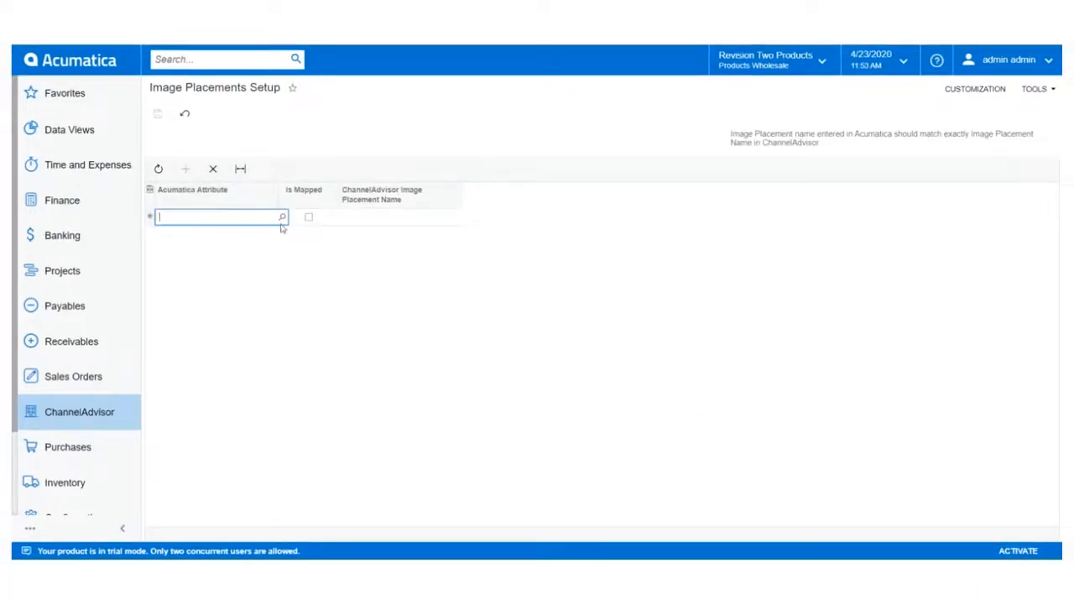
{"action": "left_click", "coordinate": [281, 216]}
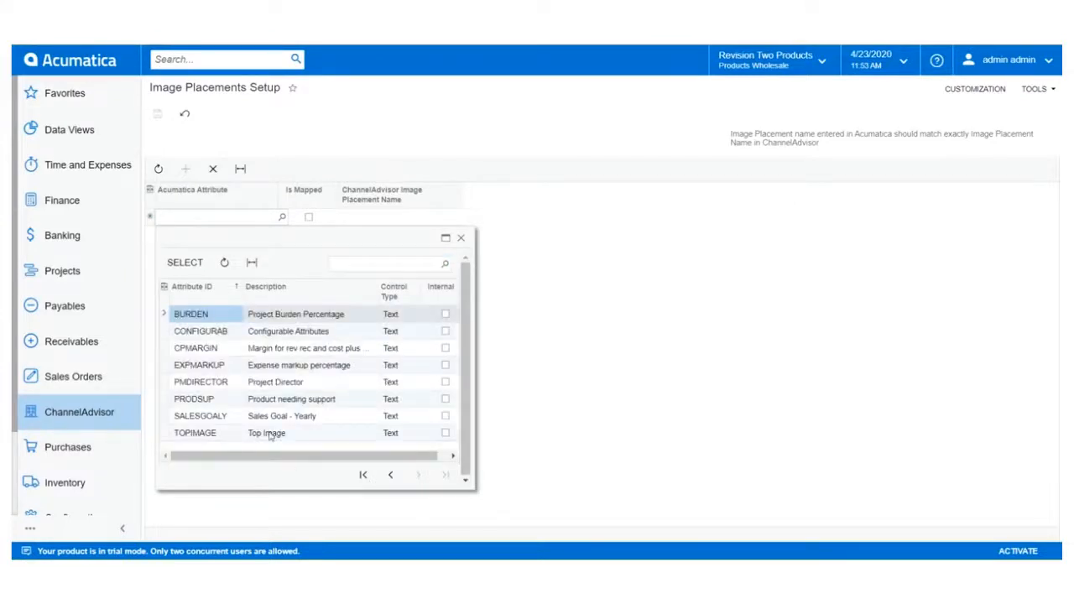
{"action": "double_click", "coordinate": [195, 433]}
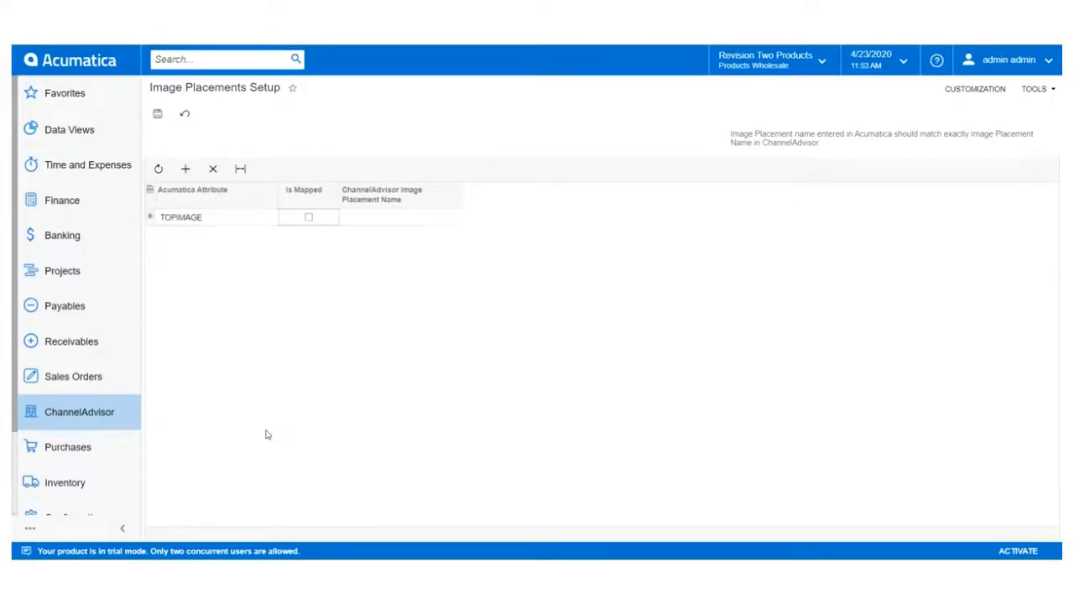
{"action": "left_click", "coordinate": [400, 218]}
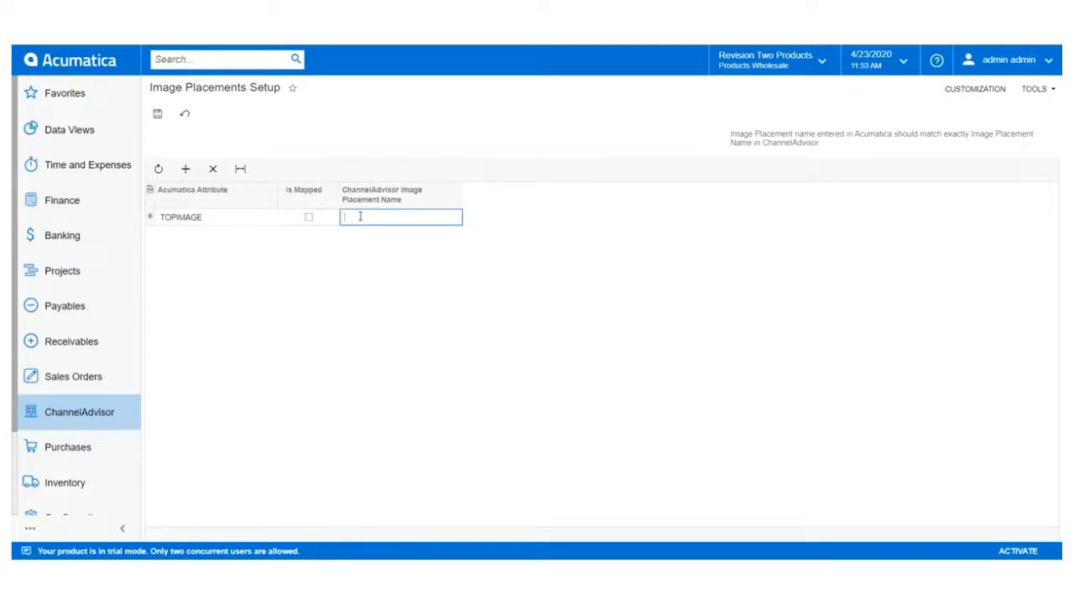
{"action": "type", "text": "TOPIMAGE"}
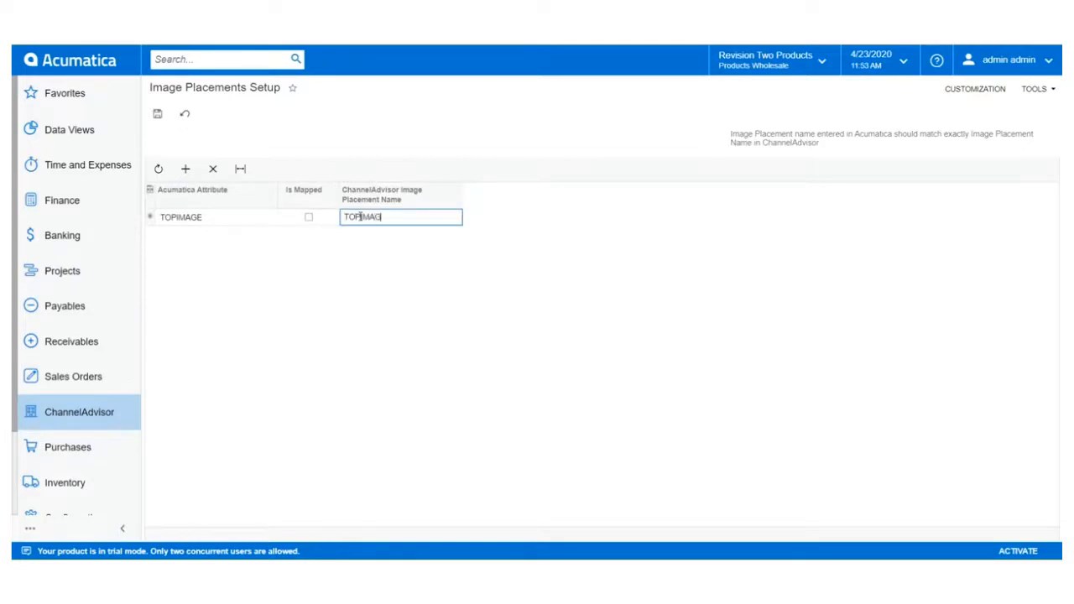
{"action": "type", "text": "E"}
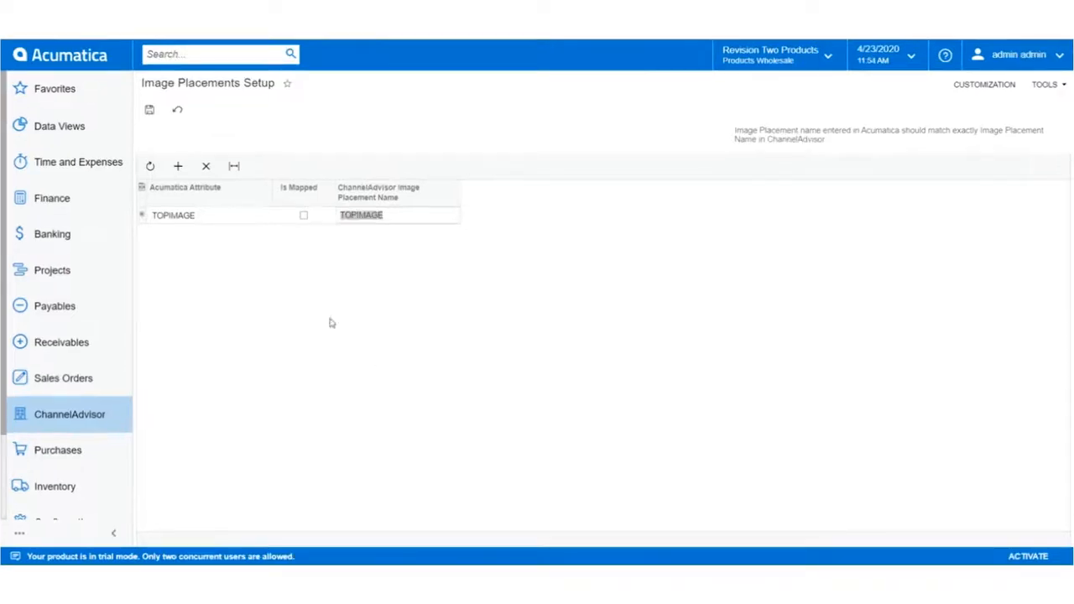
{"action": "left_click", "coordinate": [303, 215]}
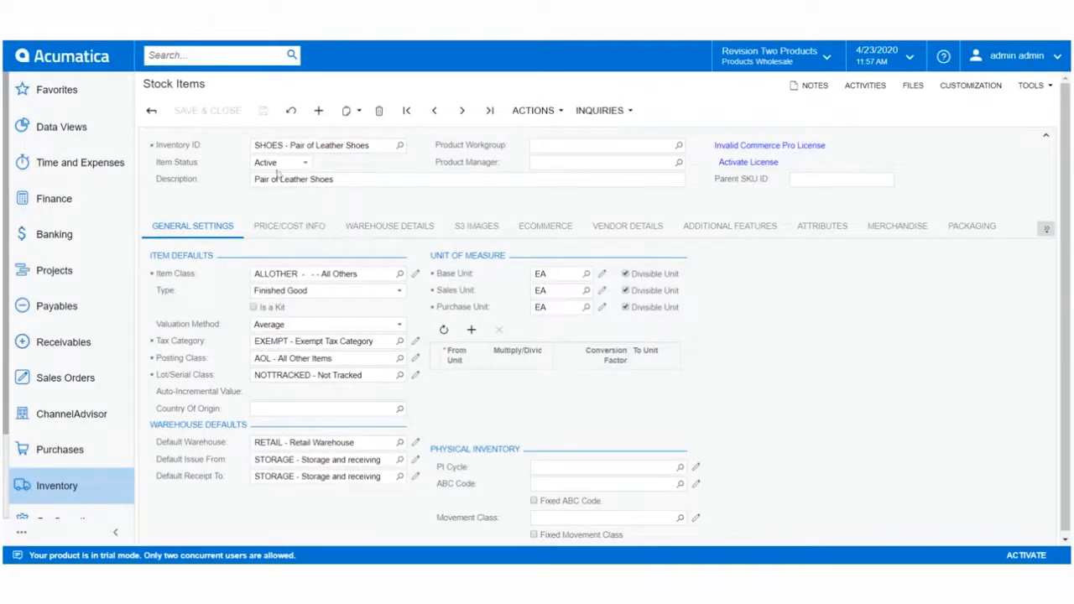
Set Top Image value to the bradley-550 shoe URL from thpfashion.files.wordpress.com and save
{"action": "left_click", "coordinate": [822, 225]}
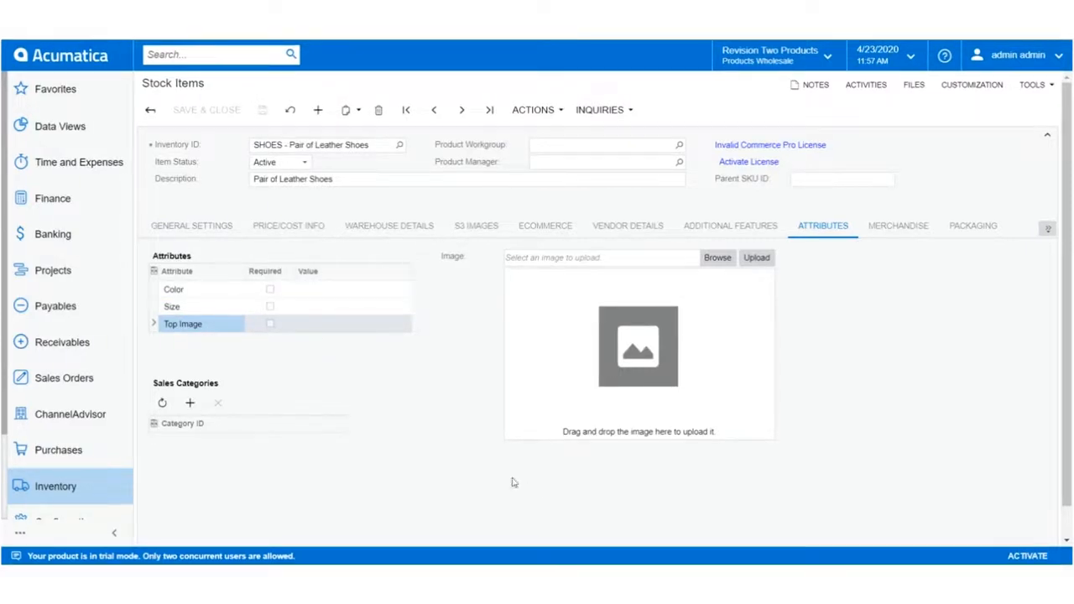
{"action": "left_click", "coordinate": [335, 324]}
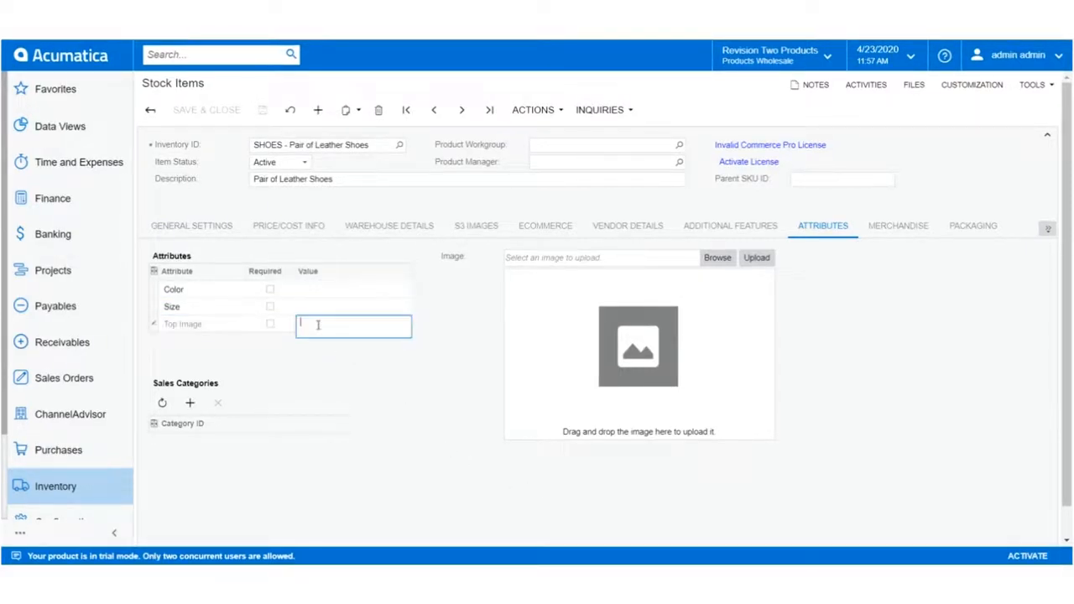
{"action": "type", "text": "https://thpfashion.files.wordpress.com/2013/07/the-left-shoe-company-the-bradley-550.jpeg"}
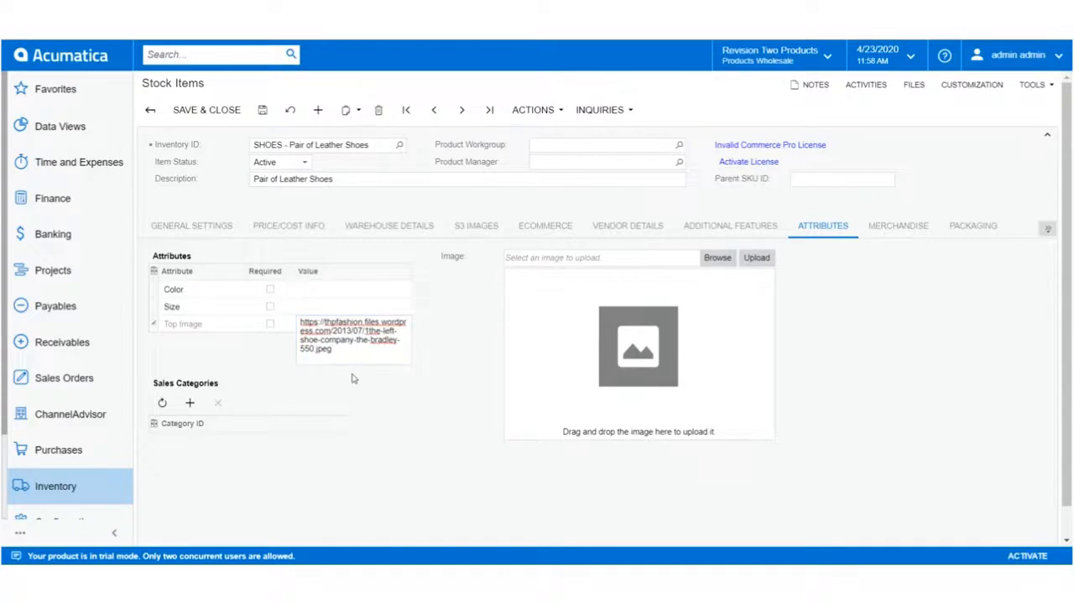
{"action": "mouse_move", "coordinate": [262, 111]}
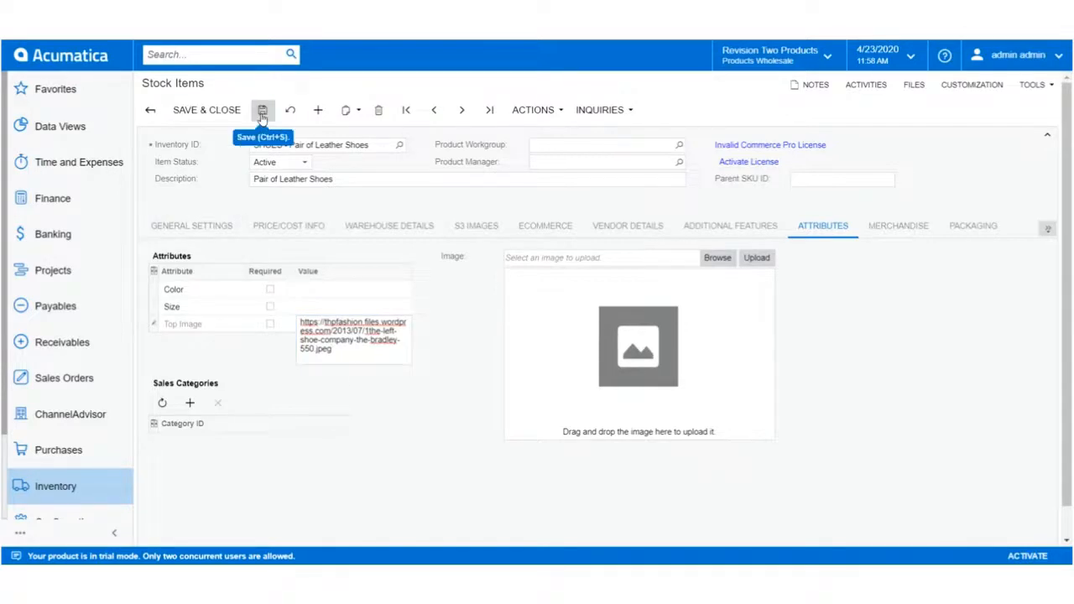
{"action": "left_click", "coordinate": [262, 111]}
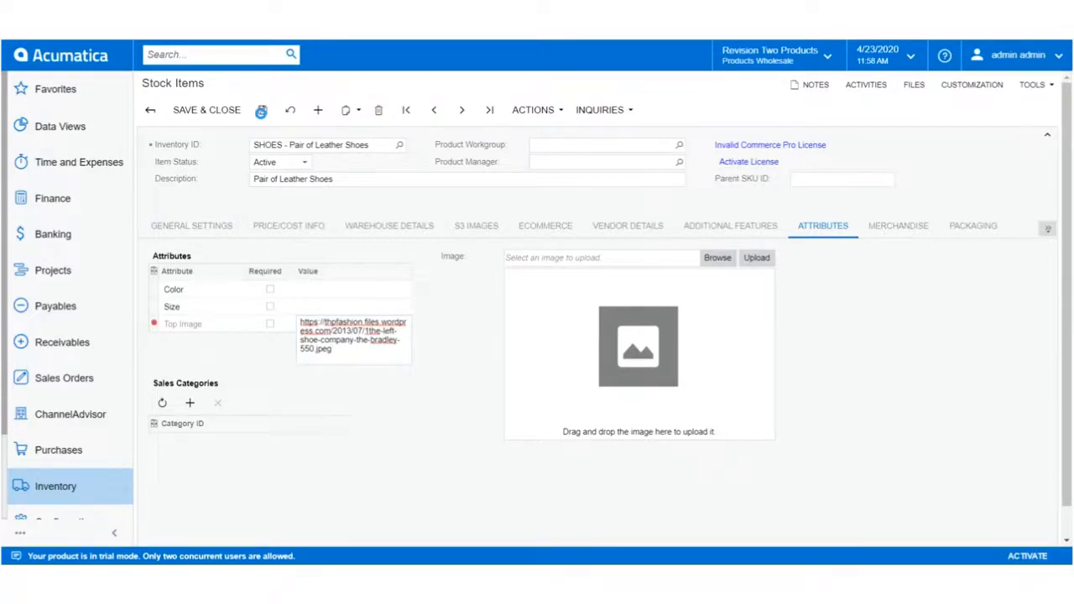
{"action": "left_click", "coordinate": [262, 111]}
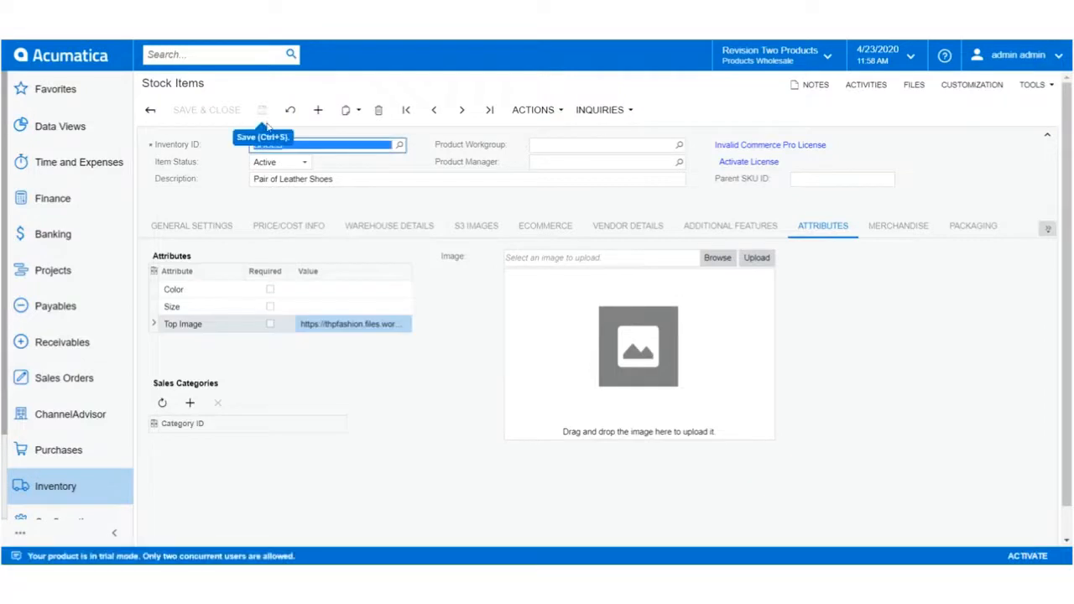